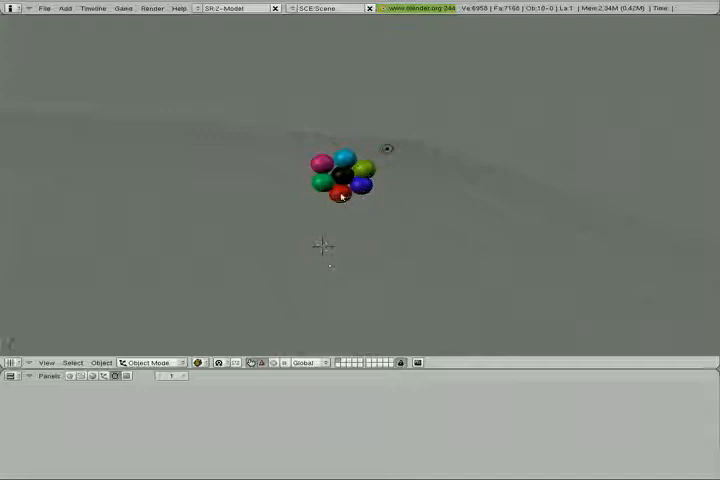
mouse_move(512, 90)
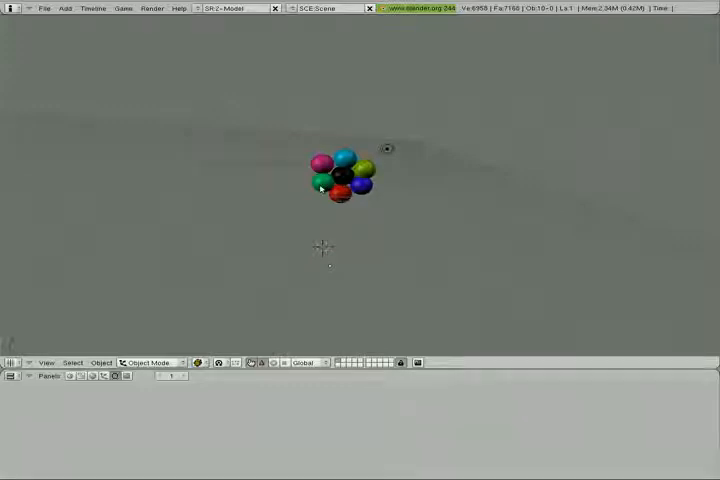
mouse_move(388, 224)
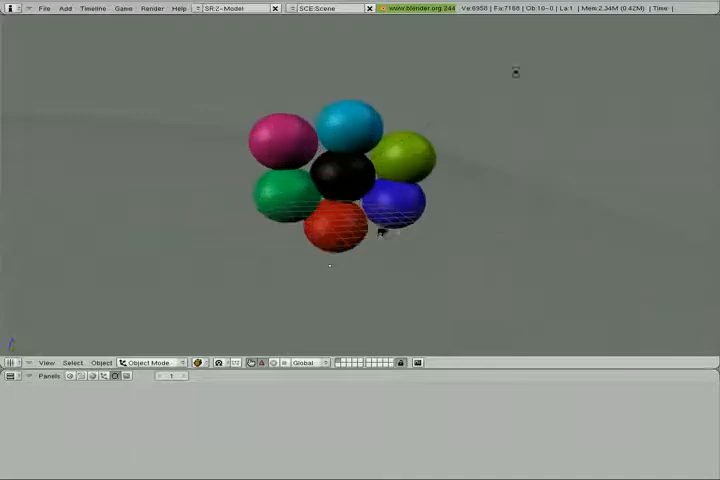
Step: Select the centre sphere and snap the 3D cursor to it
scroll(down, 3)
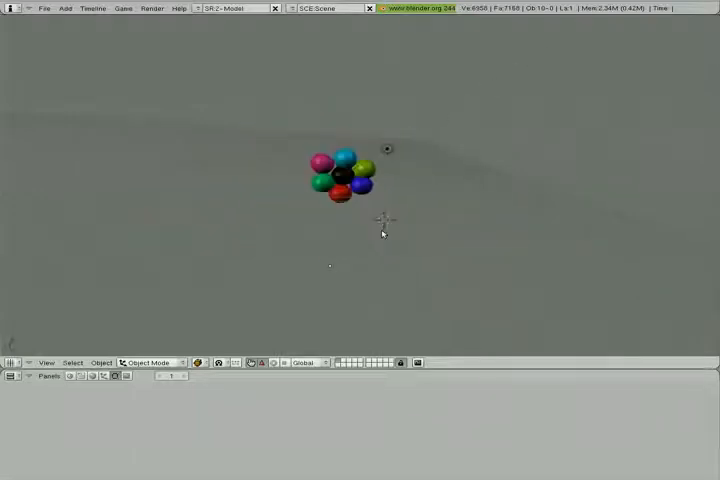
mouse_move(382, 244)
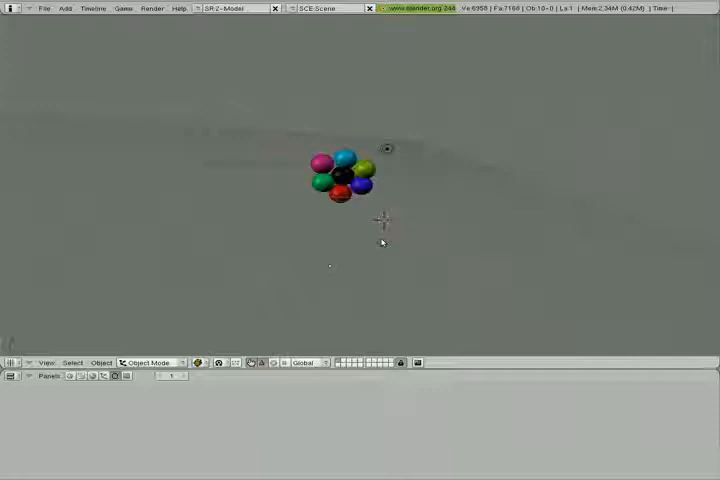
mouse_move(370, 264)
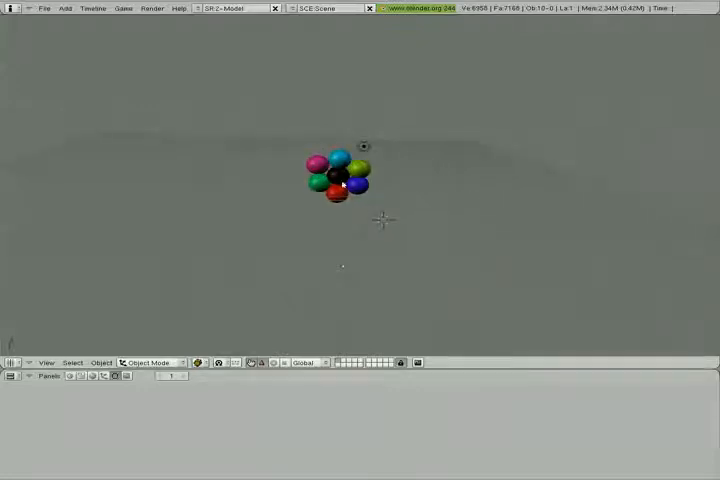
click(336, 180)
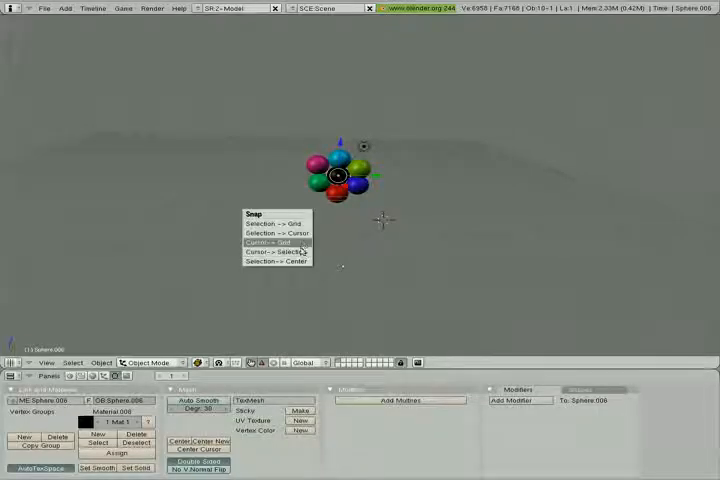
mouse_move(278, 252)
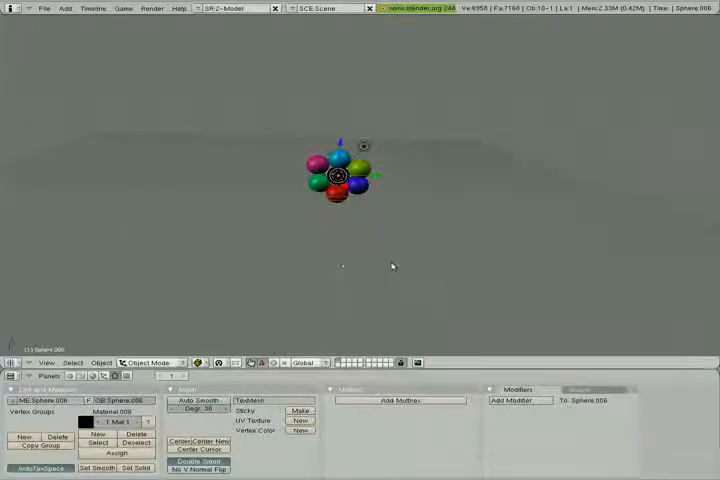
mouse_move(392, 272)
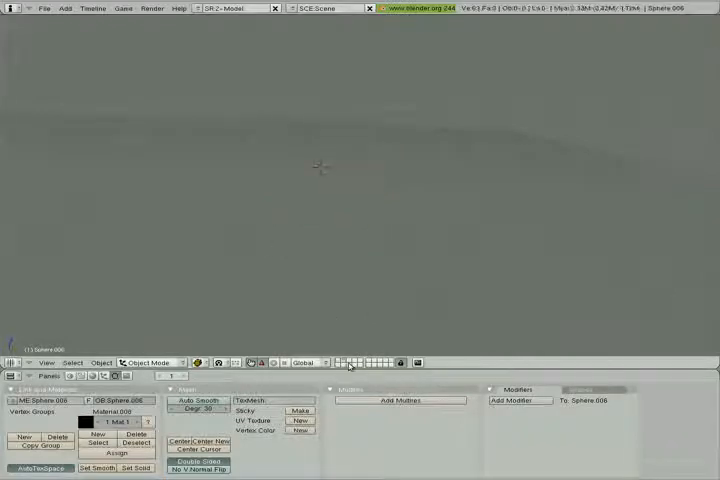
mouse_move(402, 212)
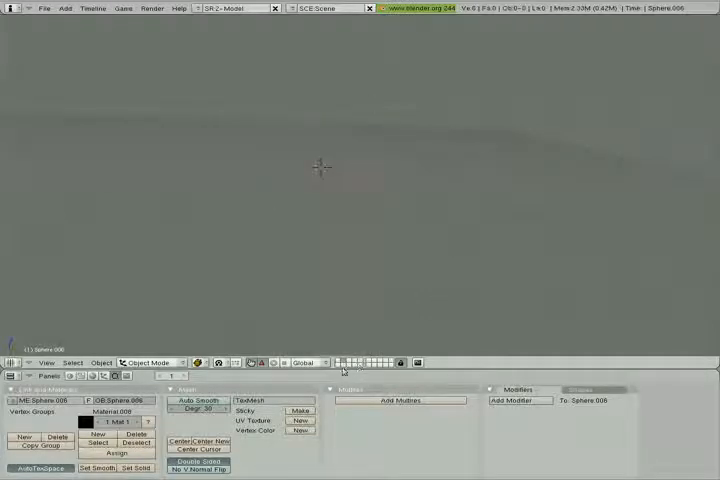
mouse_move(310, 194)
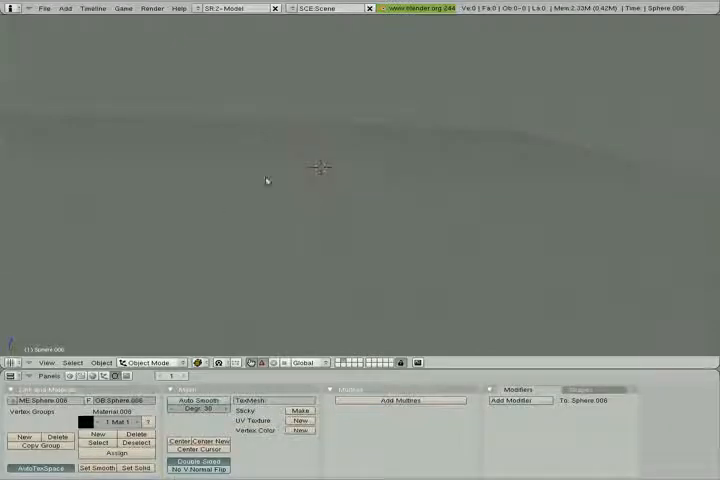
mouse_move(212, 168)
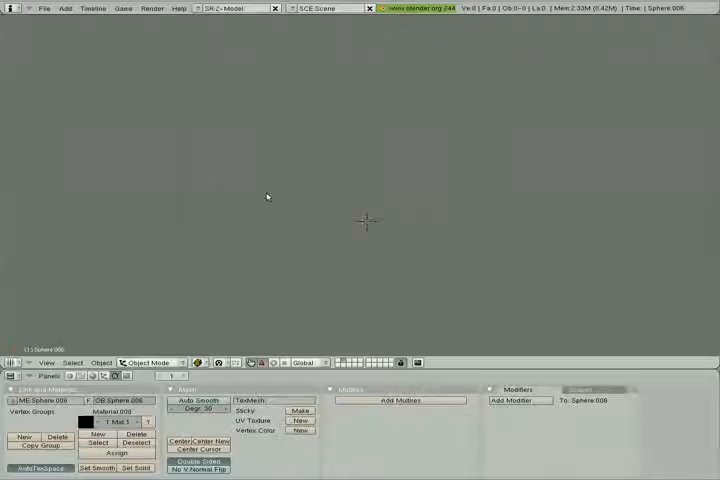
mouse_move(268, 202)
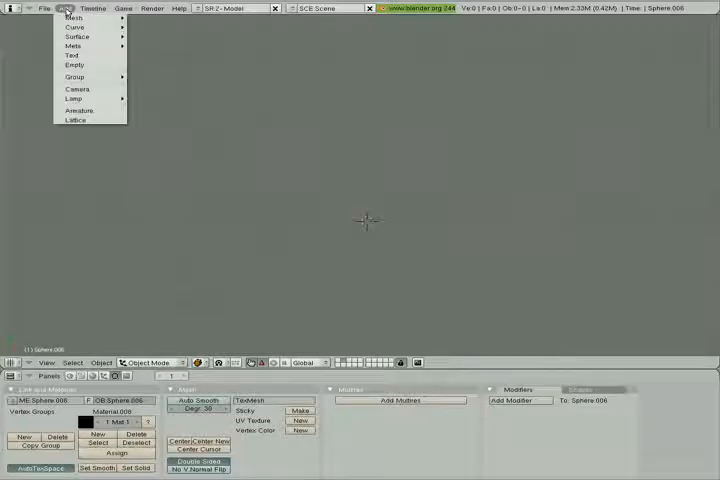
Step: Add an Empty object at the 3D cursor via the Add menu
click(76, 64)
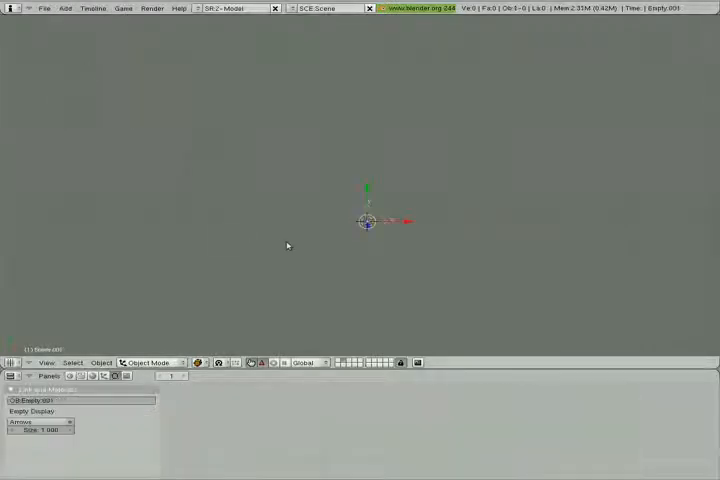
mouse_move(400, 306)
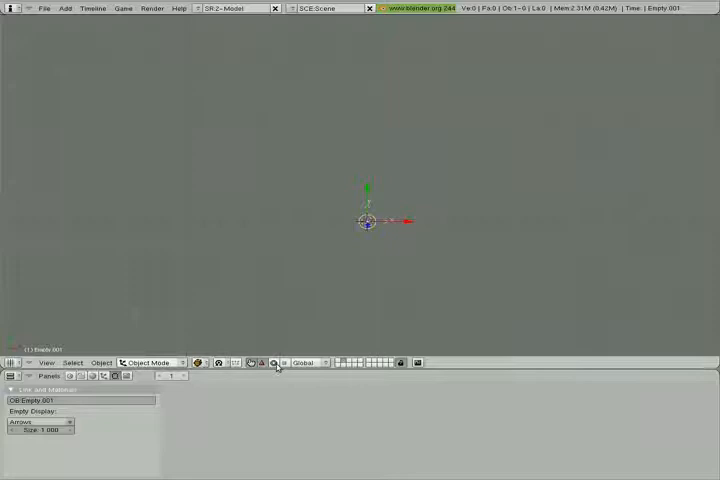
mouse_move(274, 362)
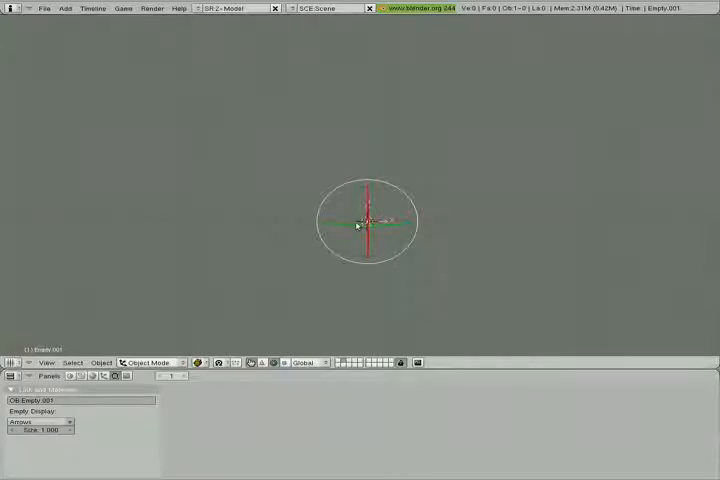
mouse_move(430, 256)
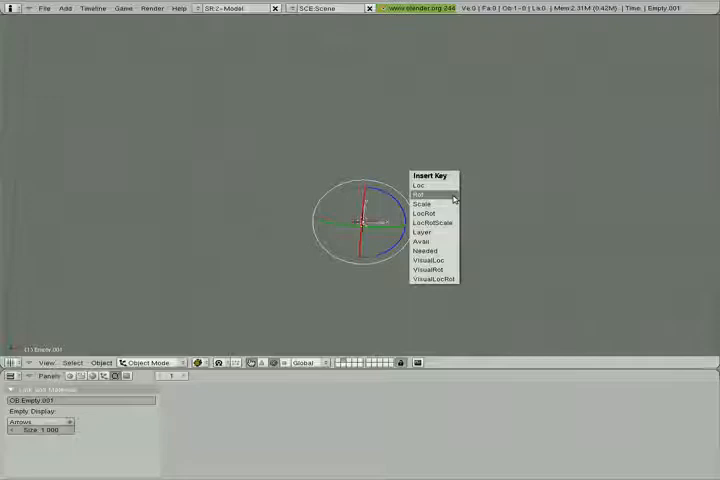
Step: Insert a Rot keyframe for the Empty's rotation
click(424, 192)
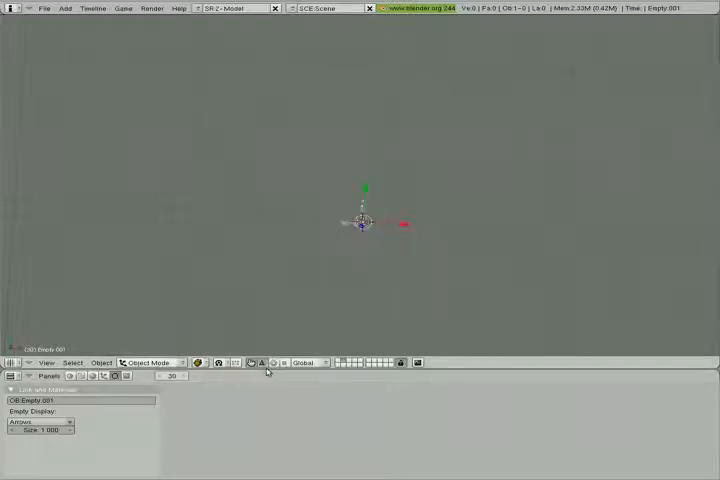
mouse_move(346, 316)
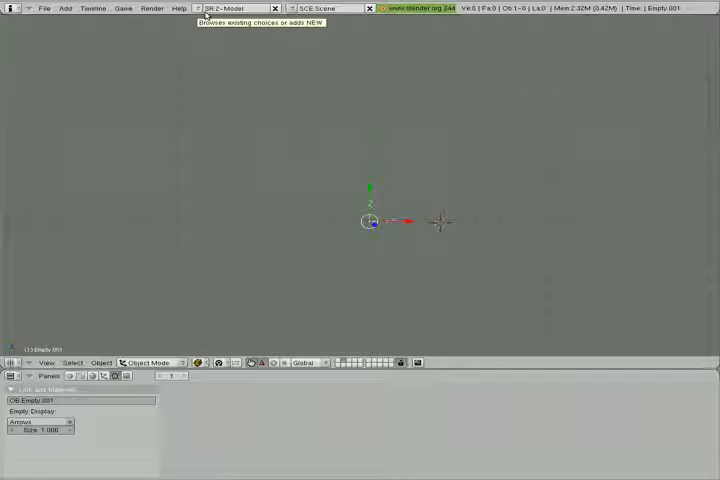
mouse_move(572, 122)
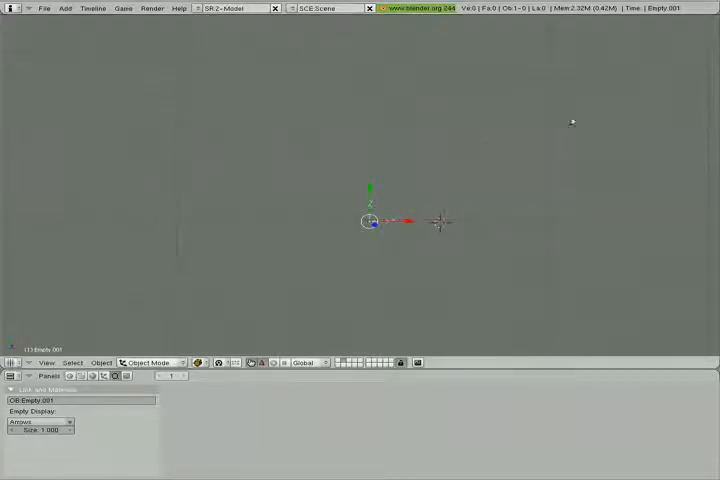
mouse_move(238, 60)
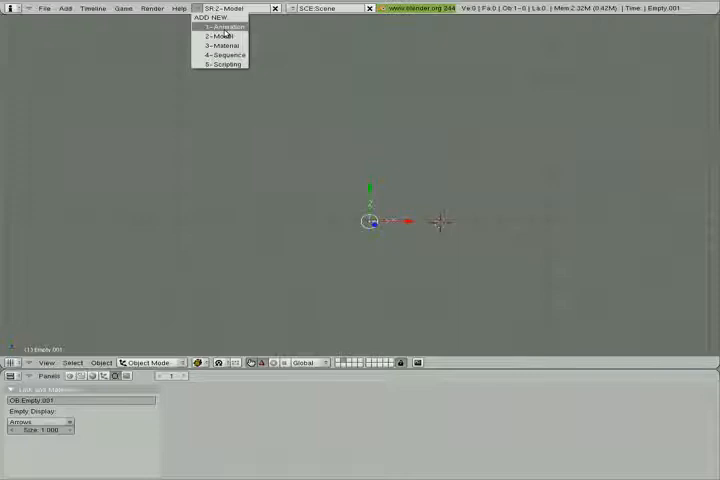
Step: Switch to the animation layout showing the Empty's rotation curve in the IPO editor
click(224, 26)
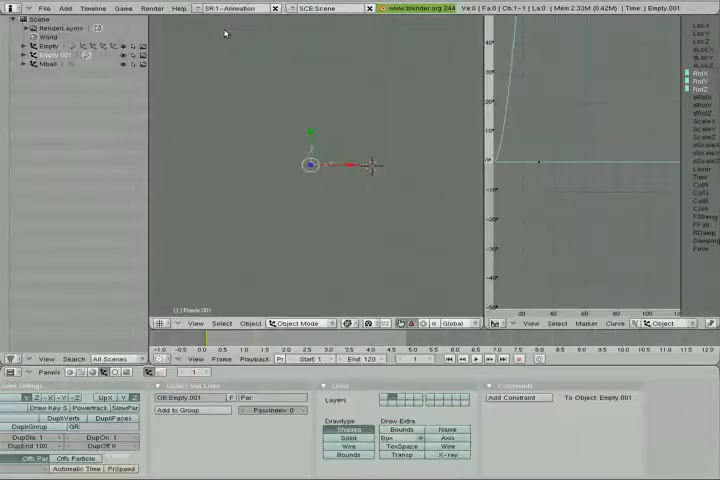
mouse_move(414, 156)
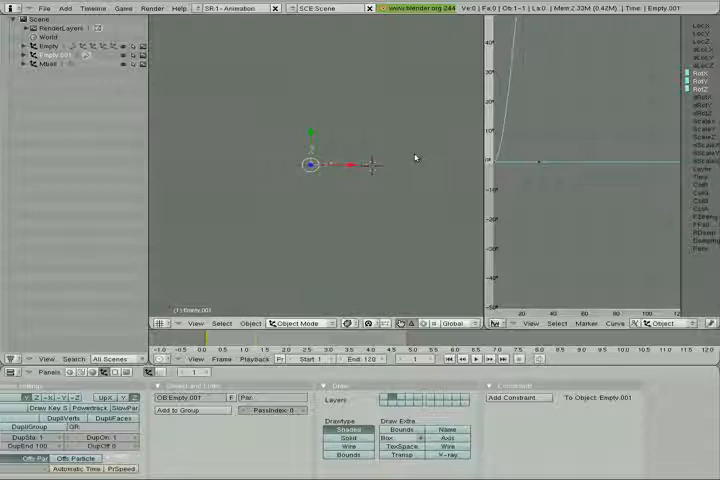
mouse_move(312, 188)
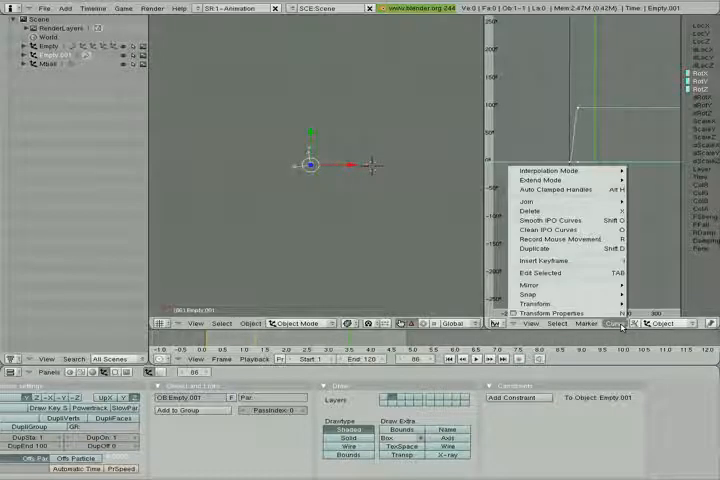
mouse_move(540, 180)
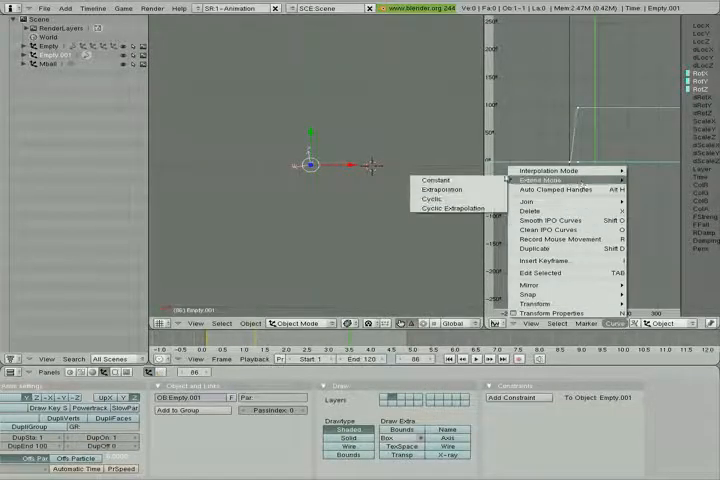
mouse_move(440, 188)
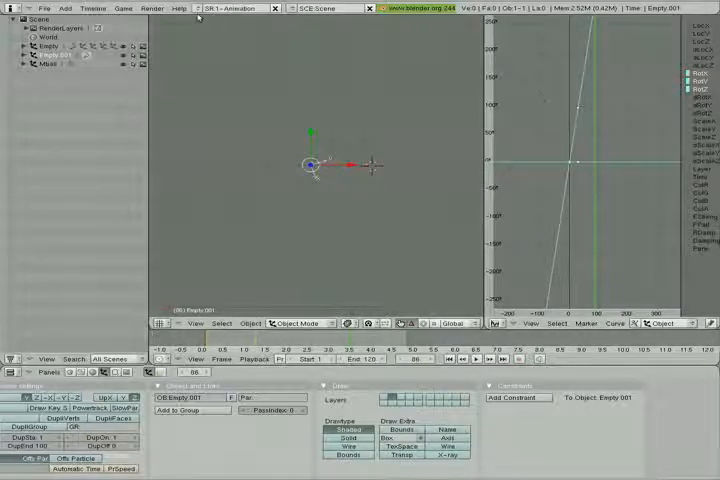
Step: With extrapolation applied, bring up the screen layout list in the header
click(232, 8)
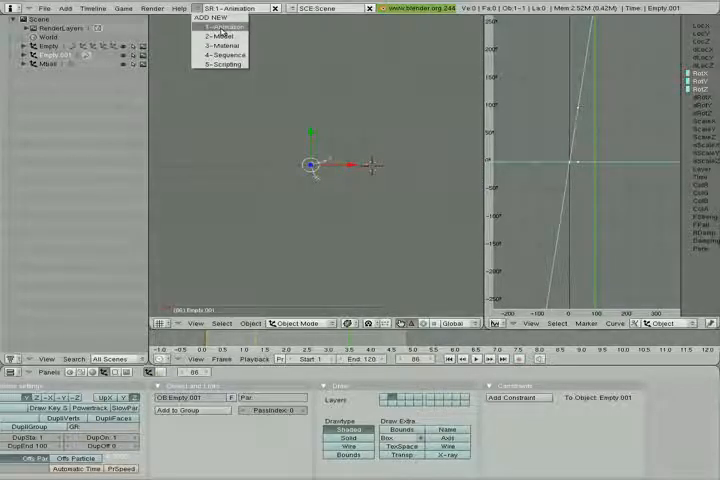
Step: Choose the 2-Model layout to return to the full 3D view of the Empty
click(216, 36)
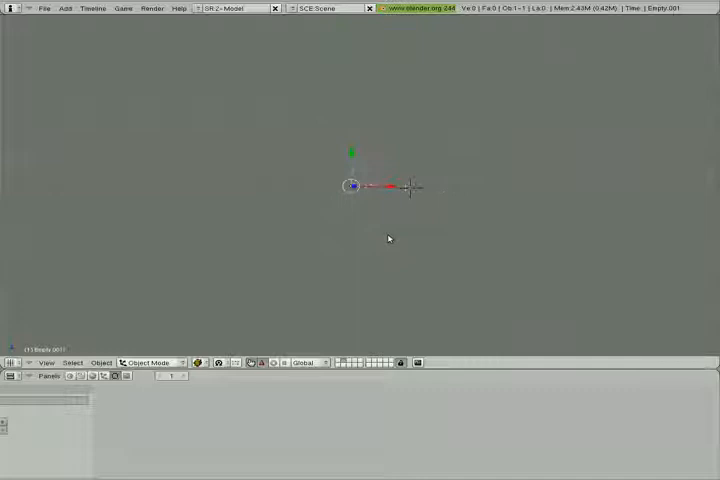
mouse_move(332, 184)
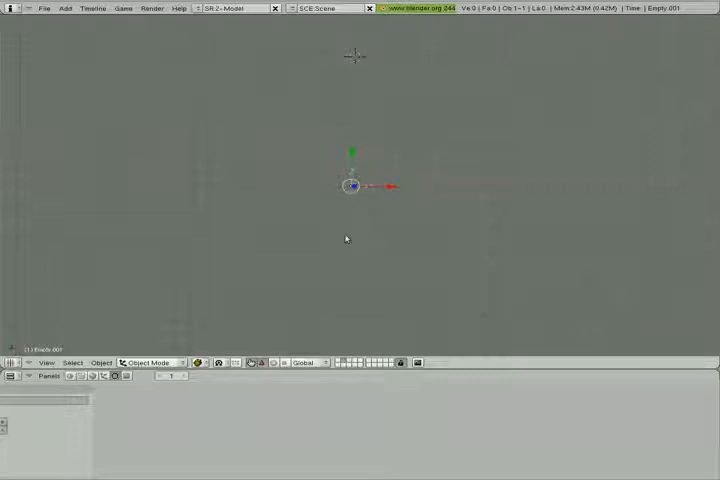
mouse_move(360, 32)
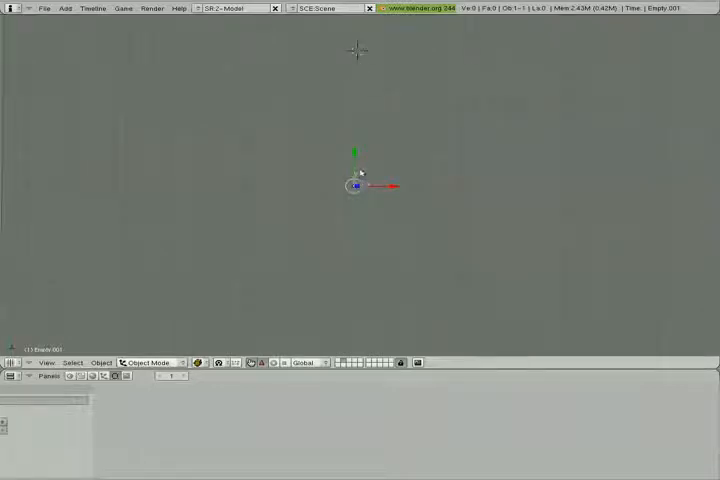
Step: Add a Camera next to the Empty and adjust the 3D view
click(64, 8)
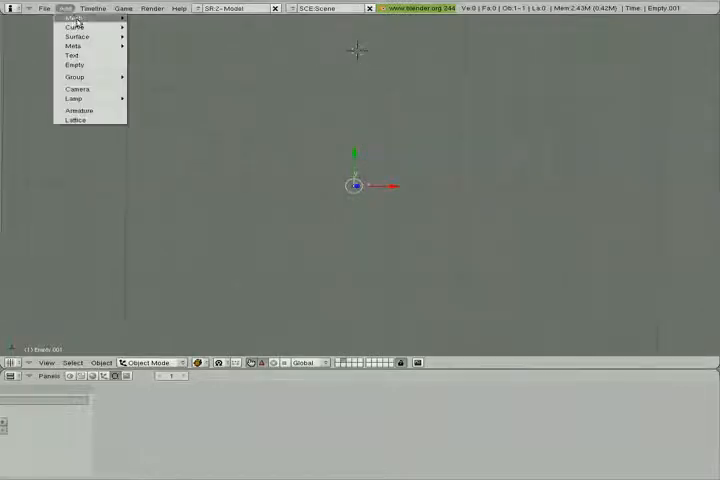
mouse_move(88, 88)
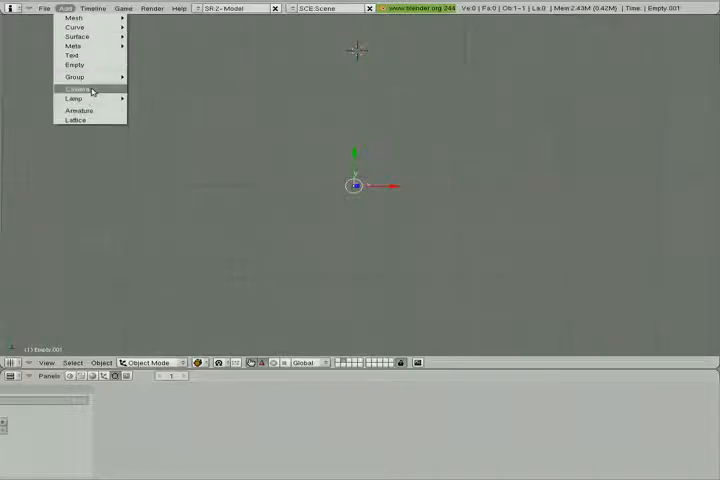
click(76, 88)
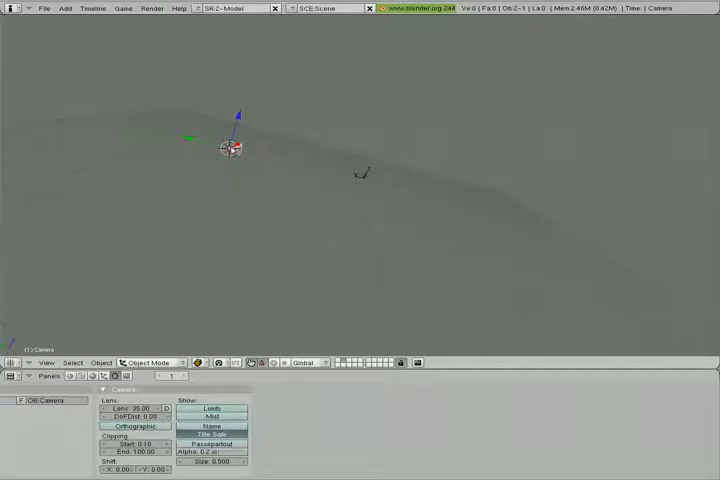
drag(232, 148, 216, 150)
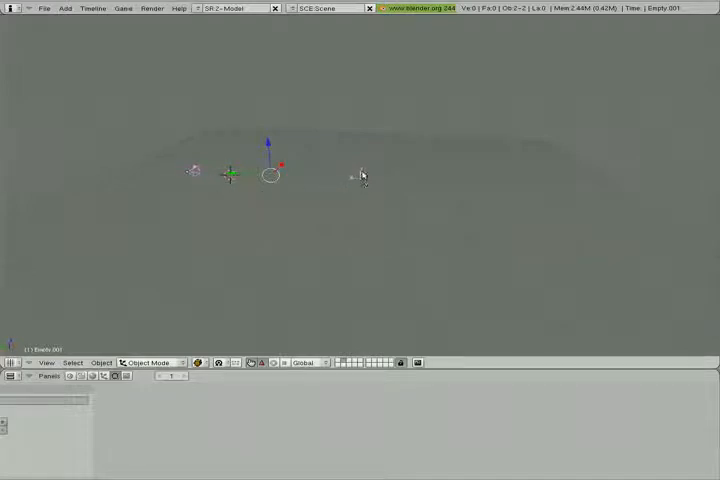
mouse_move(352, 180)
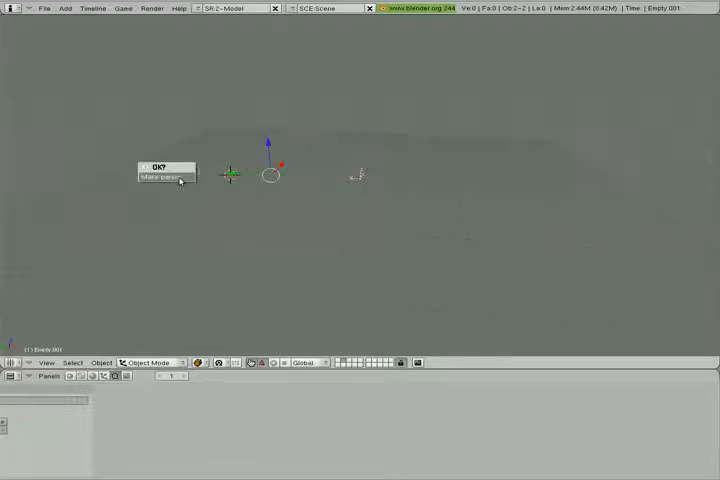
Step: Confirm Make Parent so the camera becomes a child of the Empty
click(164, 176)
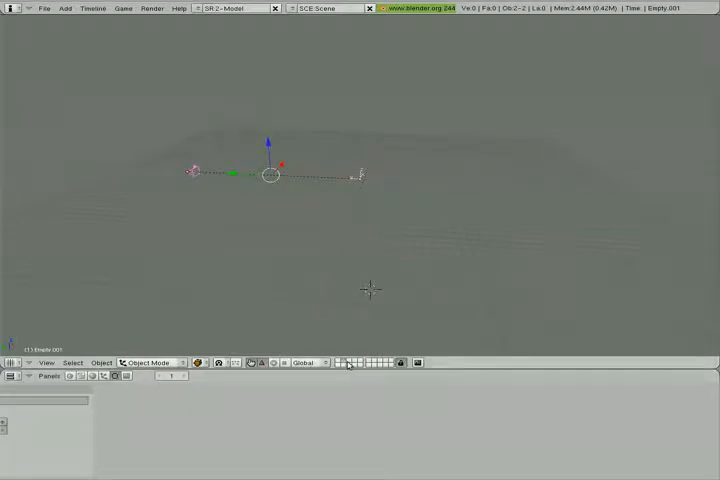
mouse_move(350, 362)
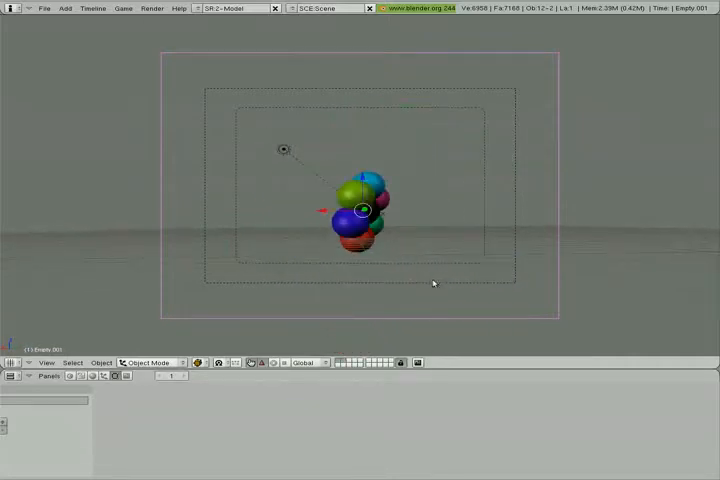
mouse_move(492, 156)
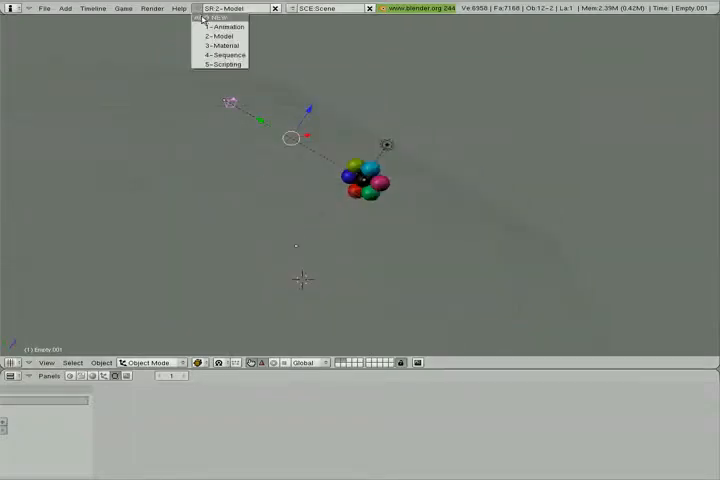
click(226, 28)
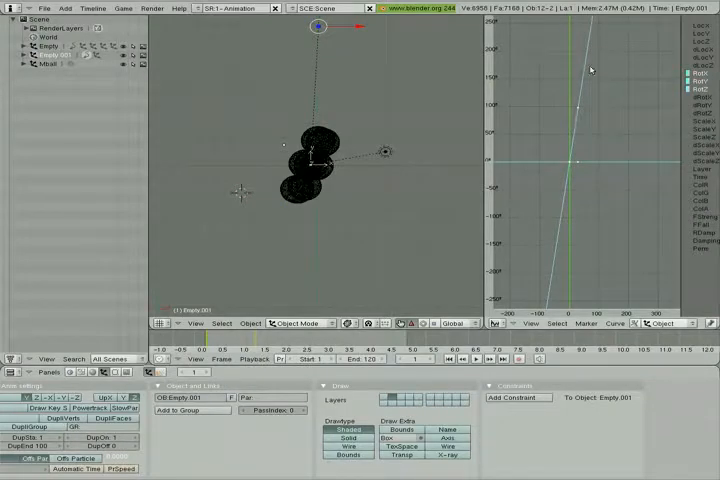
mouse_move(596, 44)
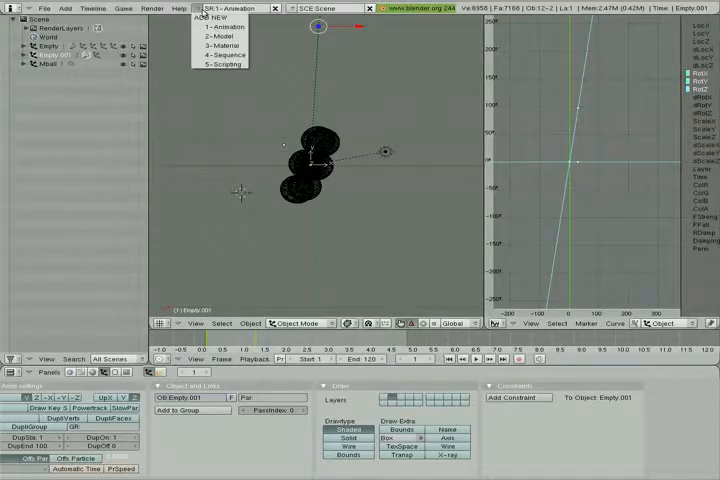
click(212, 28)
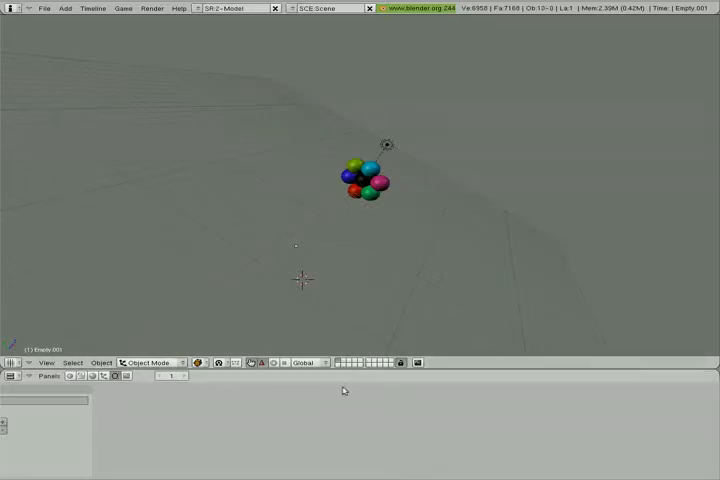
click(290, 138)
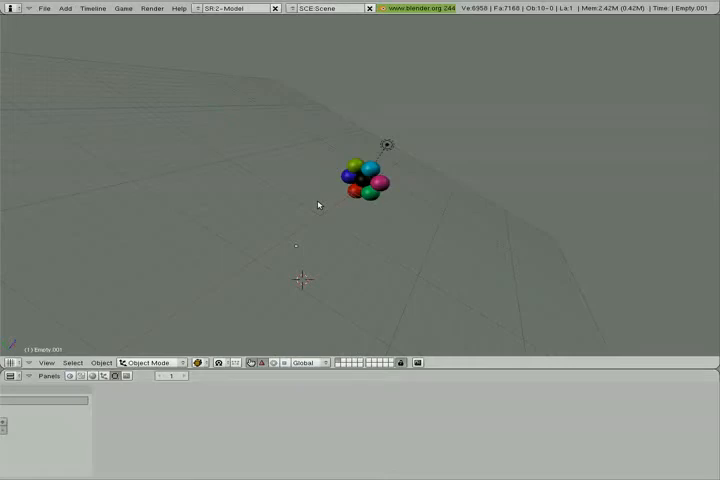
mouse_move(336, 222)
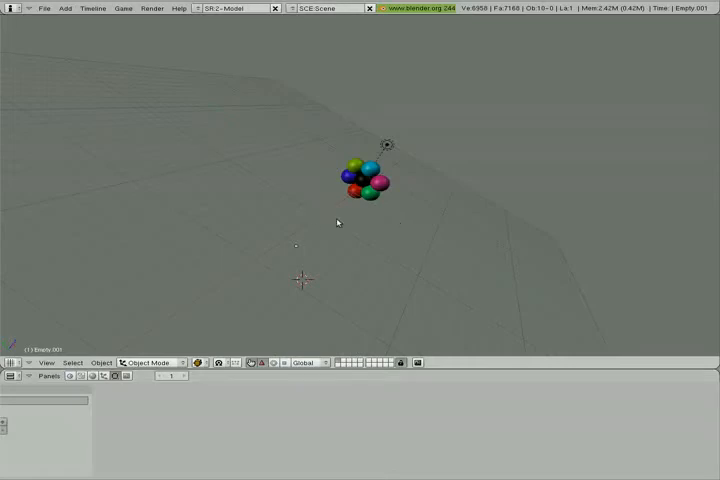